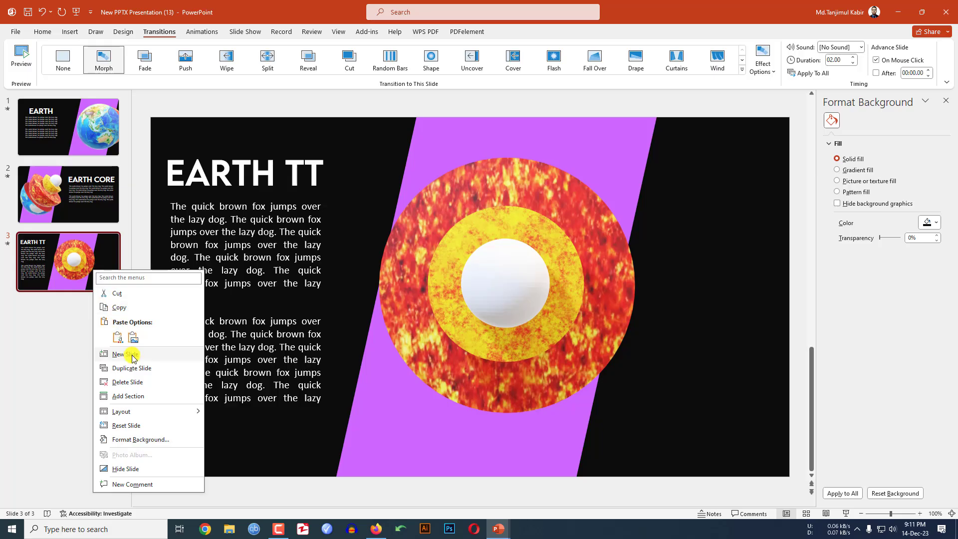
- Add a new slide 4 and draw a parallelogram band on it
{"action": "left_click", "coordinate": [118, 354]}
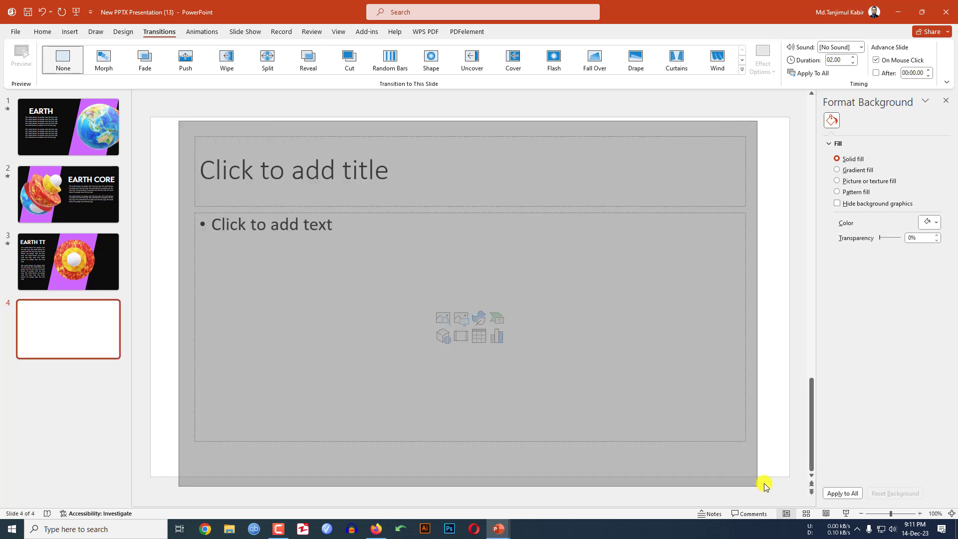
{"action": "left_click", "coordinate": [70, 31]}
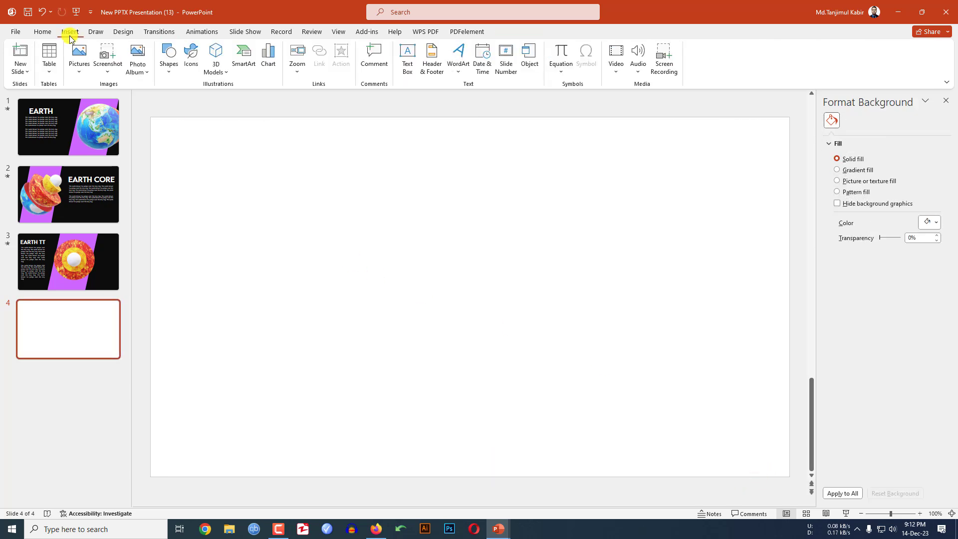
{"action": "left_click", "coordinate": [169, 58]}
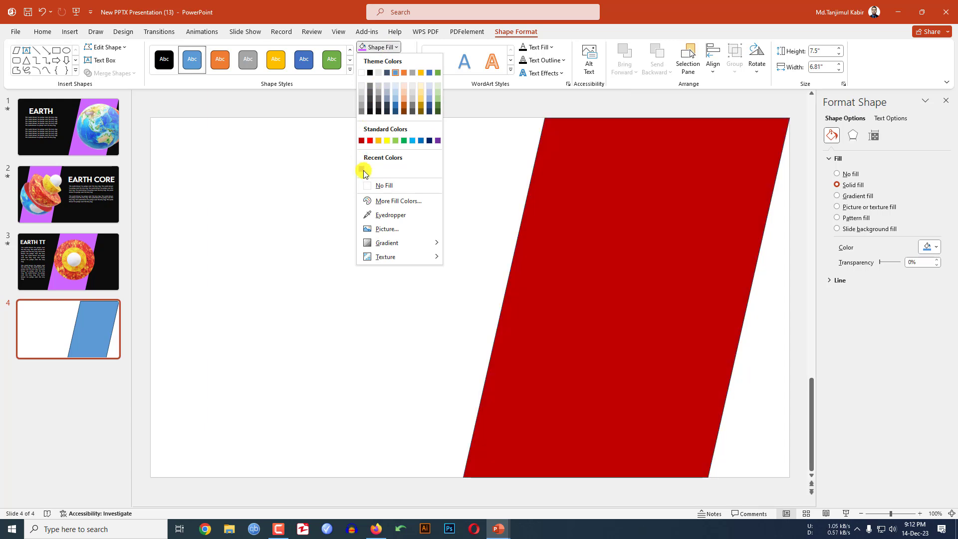
- Fill the band purple with no outline and make the slide background black
{"action": "left_click", "coordinate": [382, 60]}
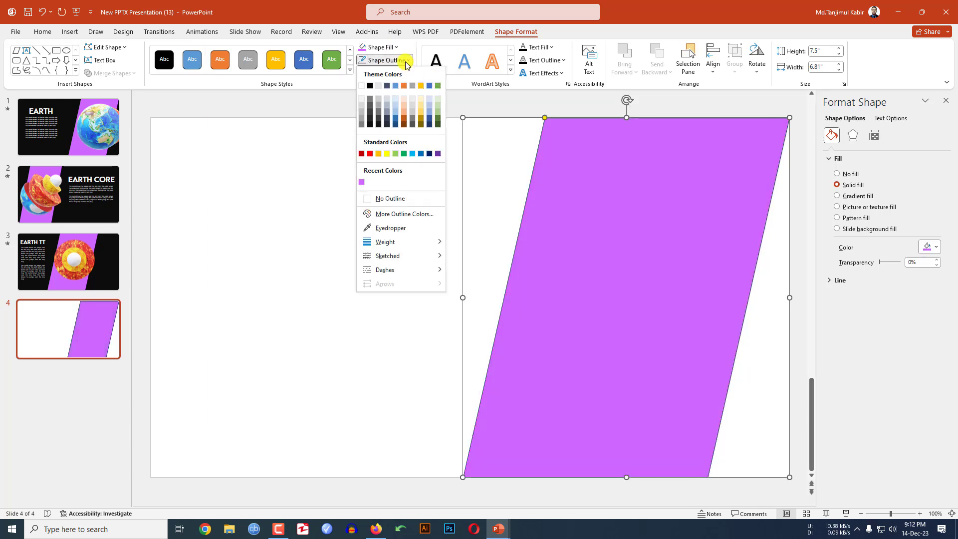
{"action": "left_click", "coordinate": [389, 198]}
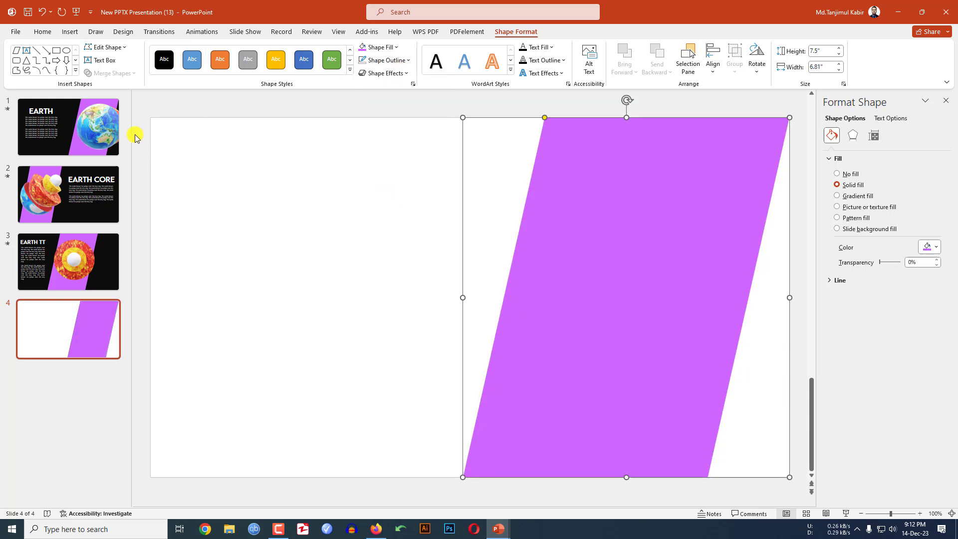
{"action": "left_click", "coordinate": [122, 31]}
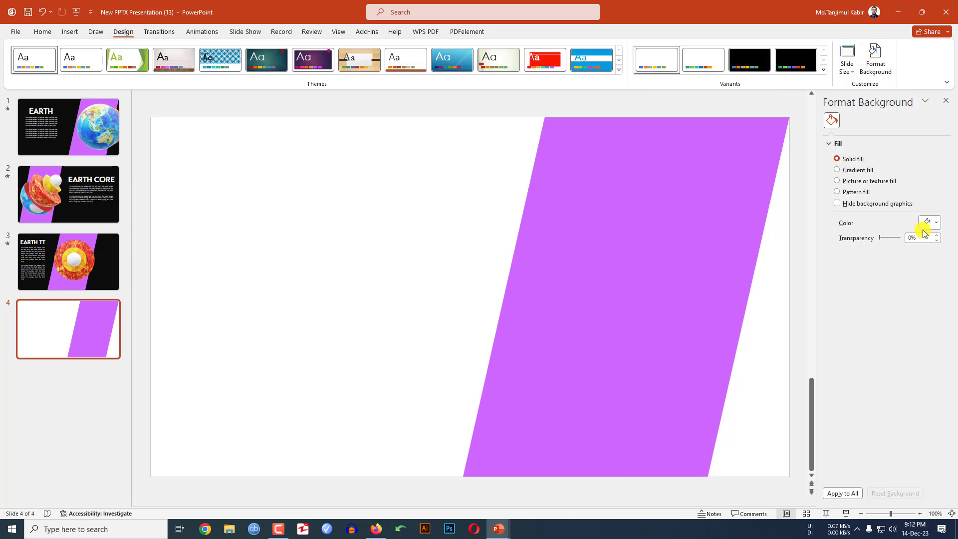
{"action": "left_click", "coordinate": [926, 221]}
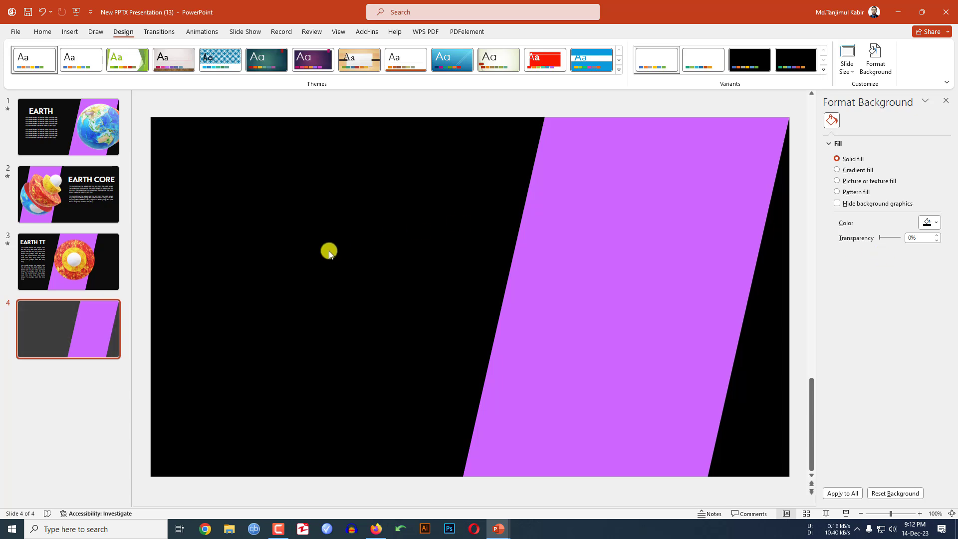
{"action": "left_click", "coordinate": [168, 58]}
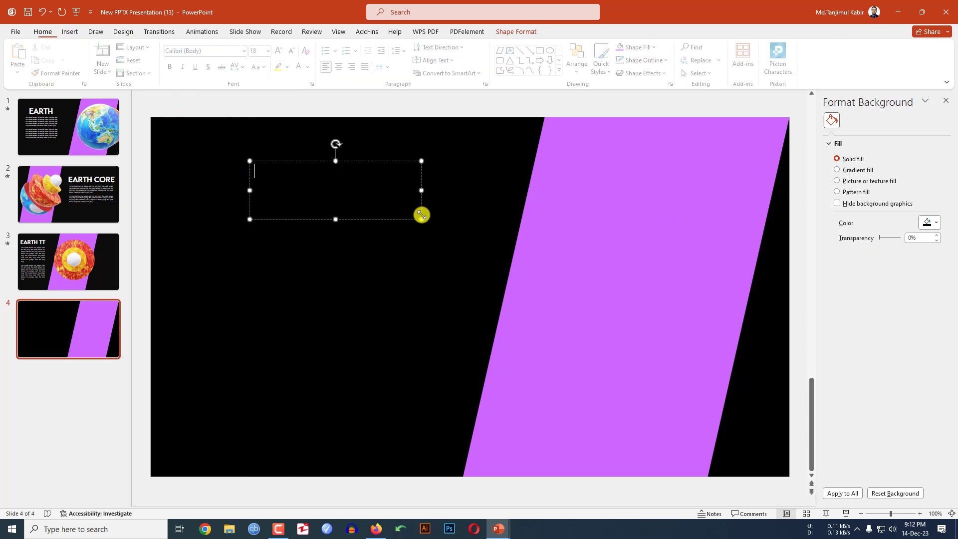
- Add a large white EARTH heading with a justified body-text box beneath it
{"action": "left_click", "coordinate": [309, 68]}
{"action": "type", "text": "EARTH"}
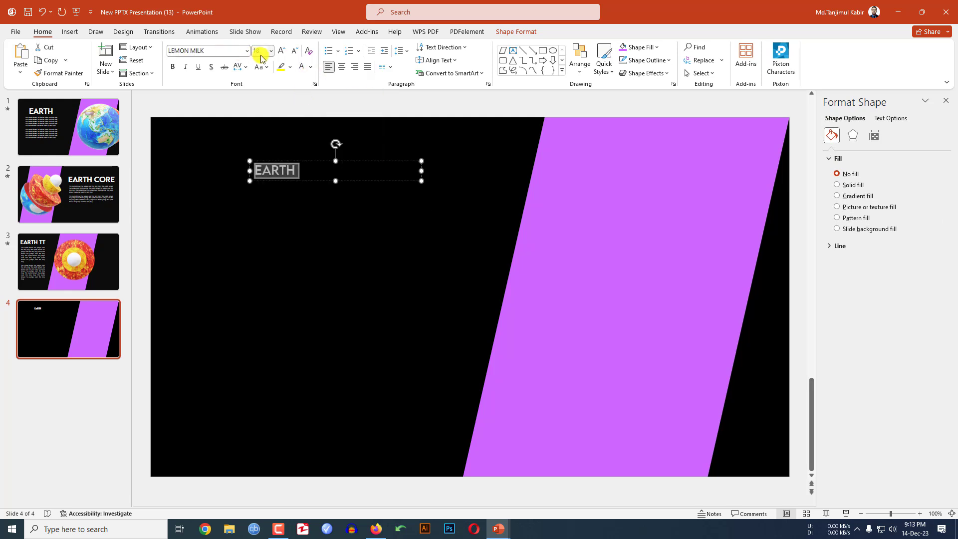
{"action": "type", "text": "96"}
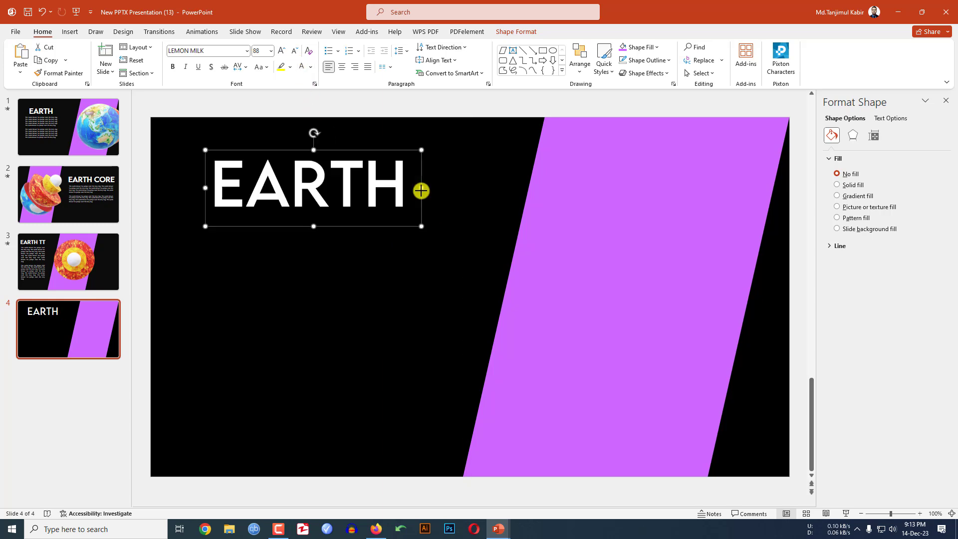
{"action": "left_click", "coordinate": [168, 58]}
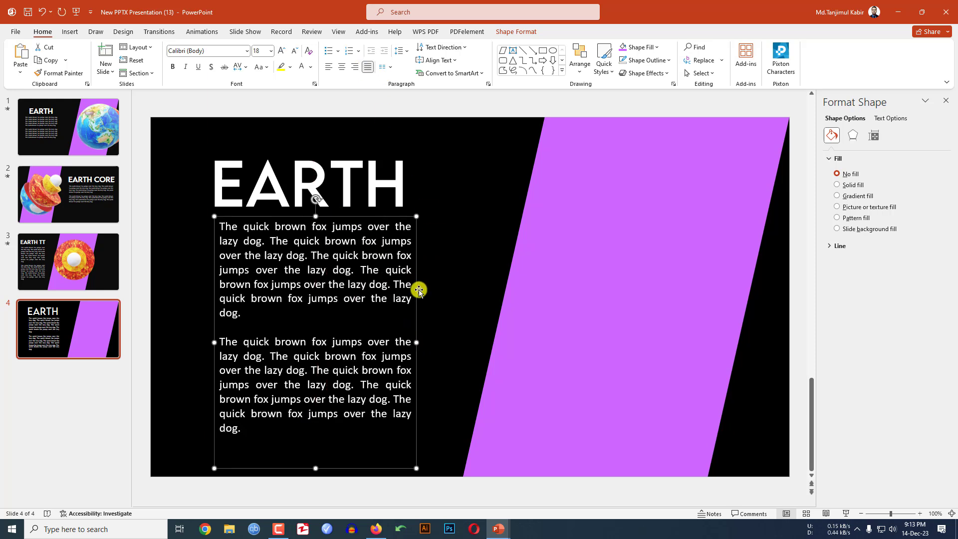
{"action": "left_click", "coordinate": [457, 244]}
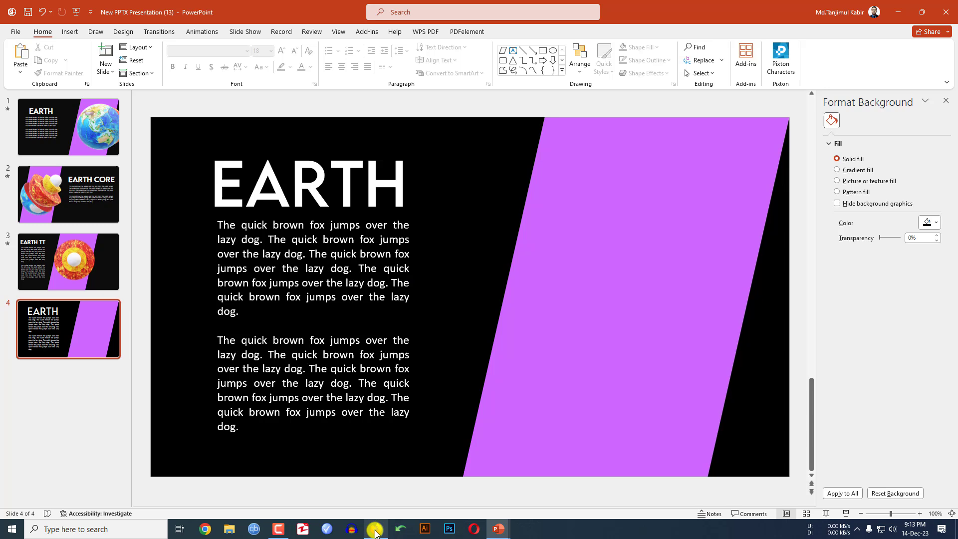
- On Sketchfab, filter by license and open Earth Core V.1's download formats
{"action": "left_click", "coordinate": [376, 529]}
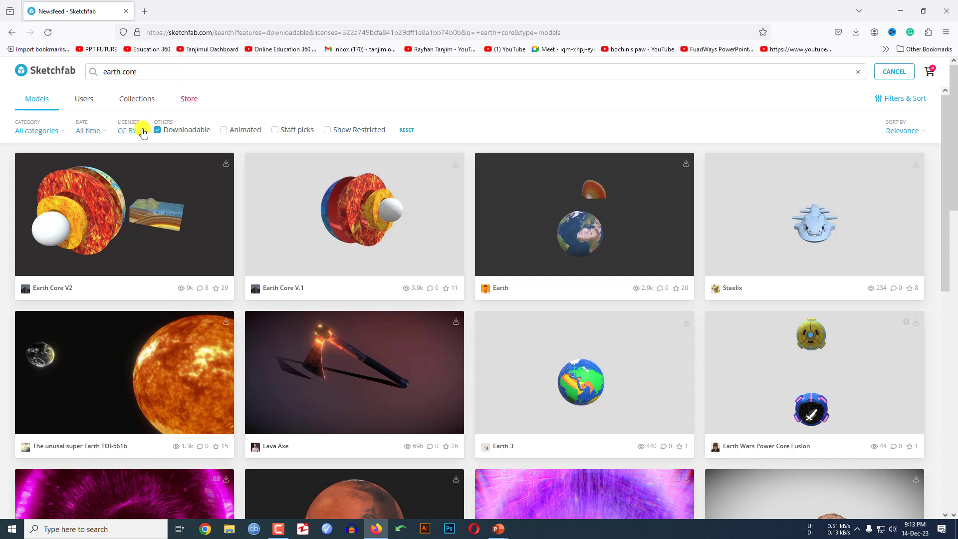
{"action": "left_click", "coordinate": [128, 130]}
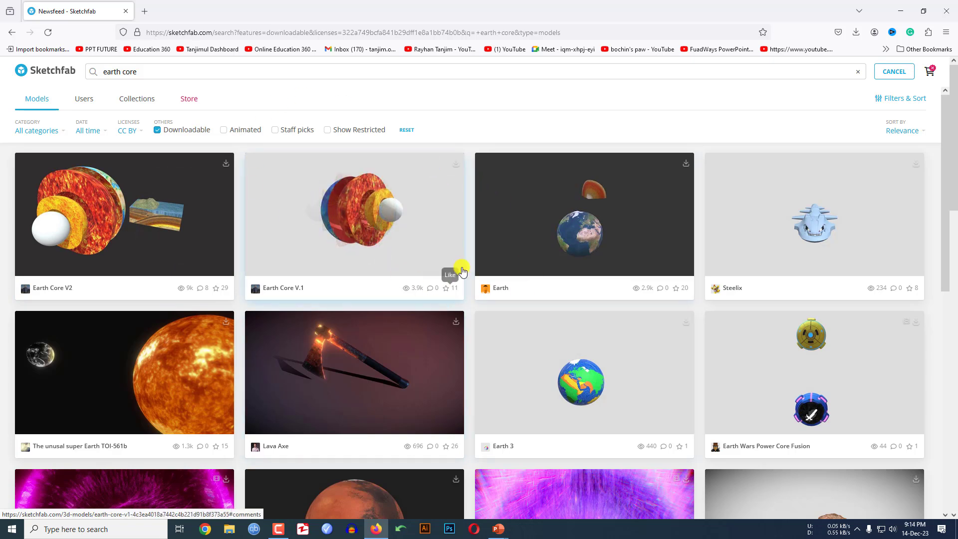
{"action": "left_click", "coordinate": [353, 214]}
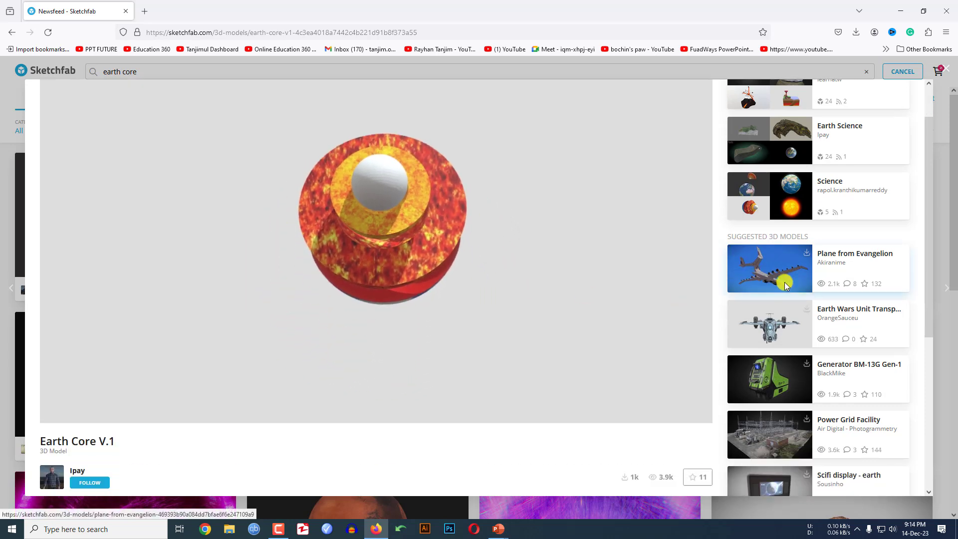
{"action": "scroll", "scroll_direction": "down", "scroll_amount": 3}
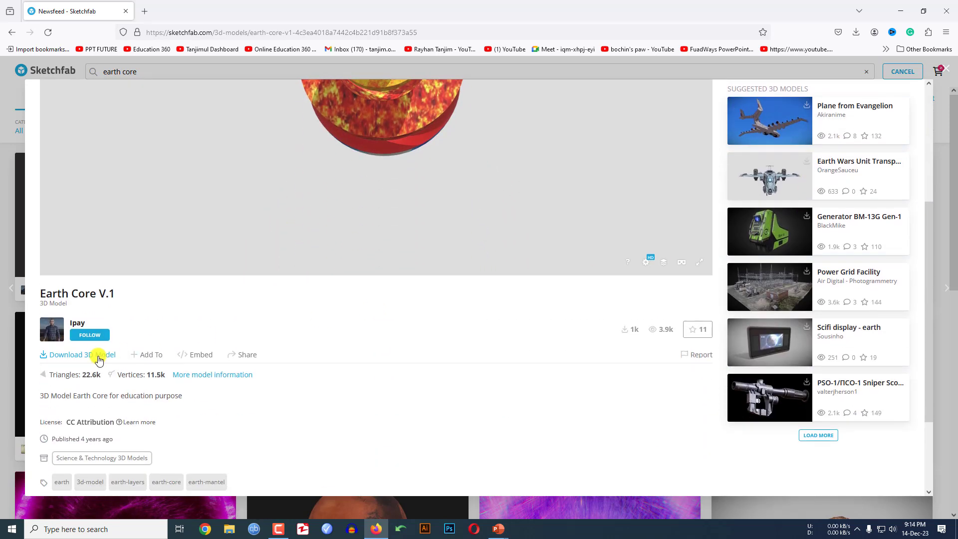
{"action": "left_click", "coordinate": [76, 354]}
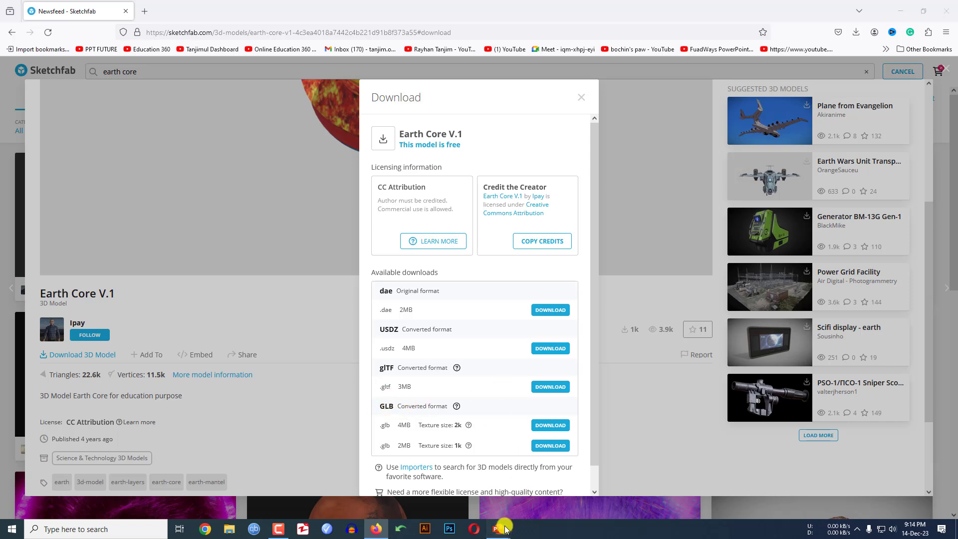
- Insert the downloaded earth model from this device and enlarge it over the band
{"action": "left_click", "coordinate": [498, 529]}
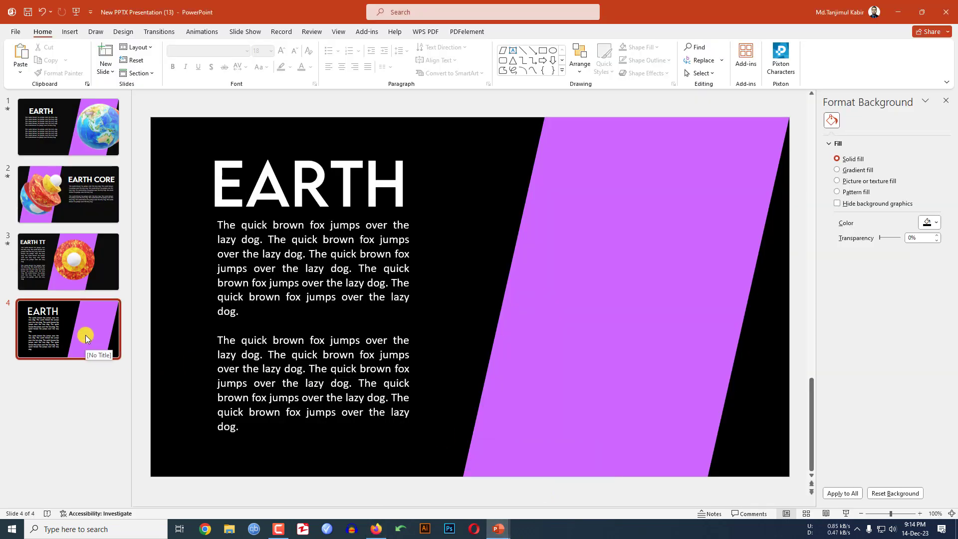
{"action": "left_click", "coordinate": [68, 31]}
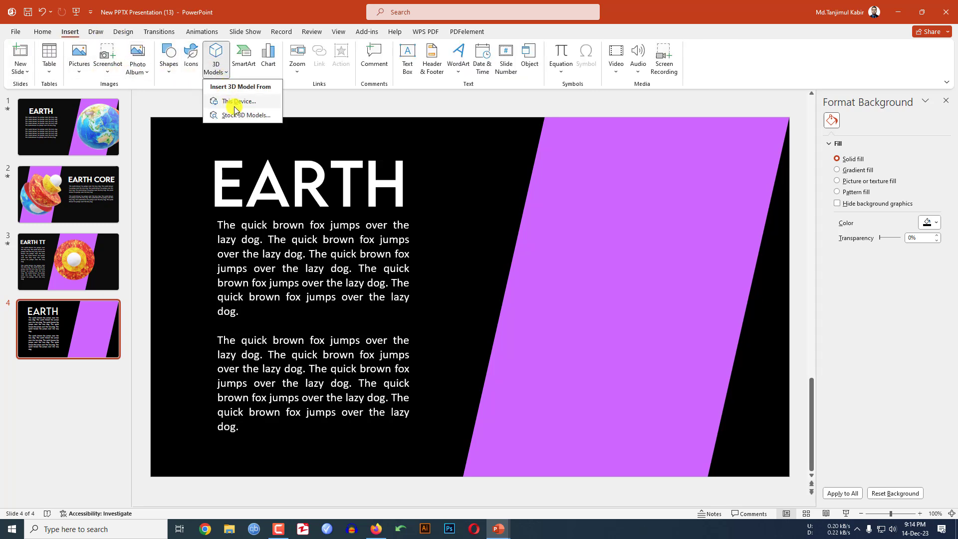
{"action": "left_click", "coordinate": [239, 101]}
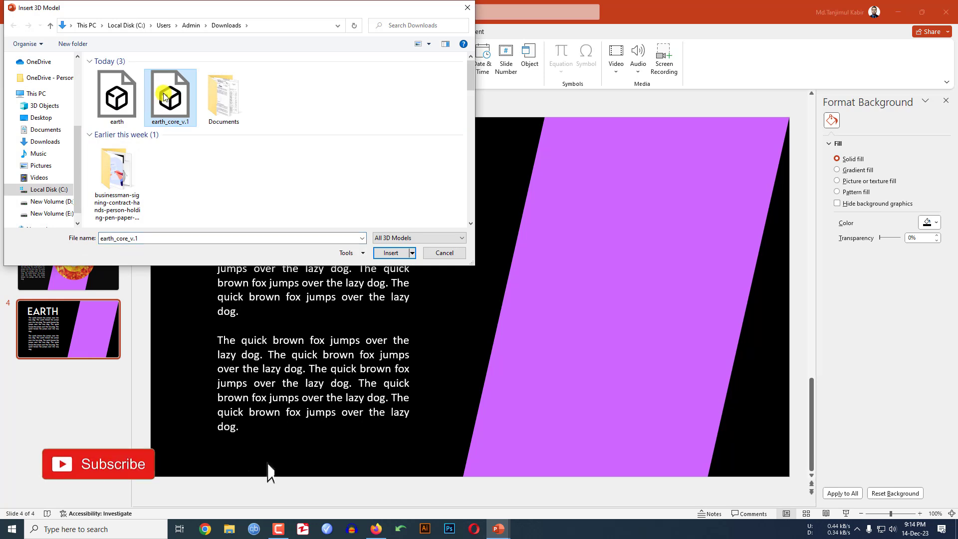
{"action": "left_click", "coordinate": [444, 253]}
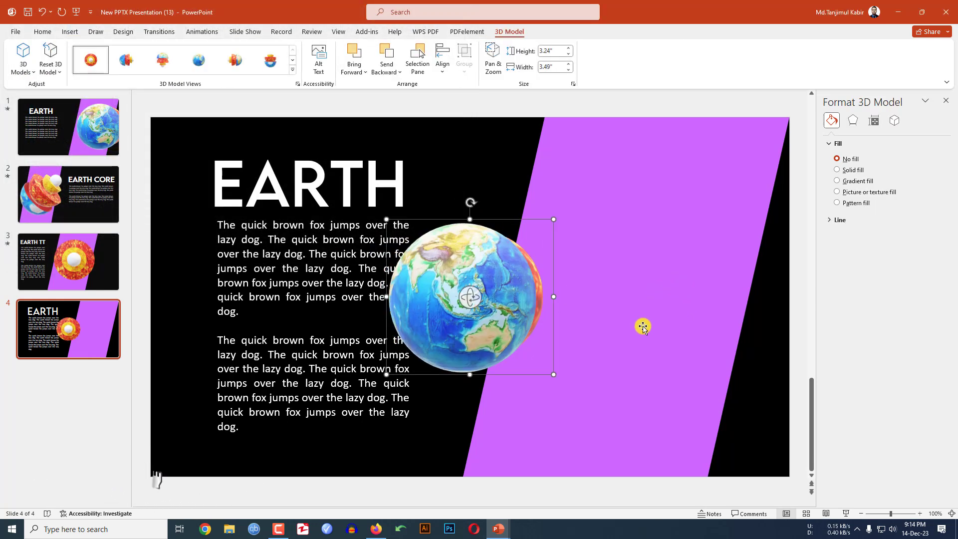
{"action": "left_click_drag", "start_coordinate": [553, 374], "coordinate": [635, 452]}
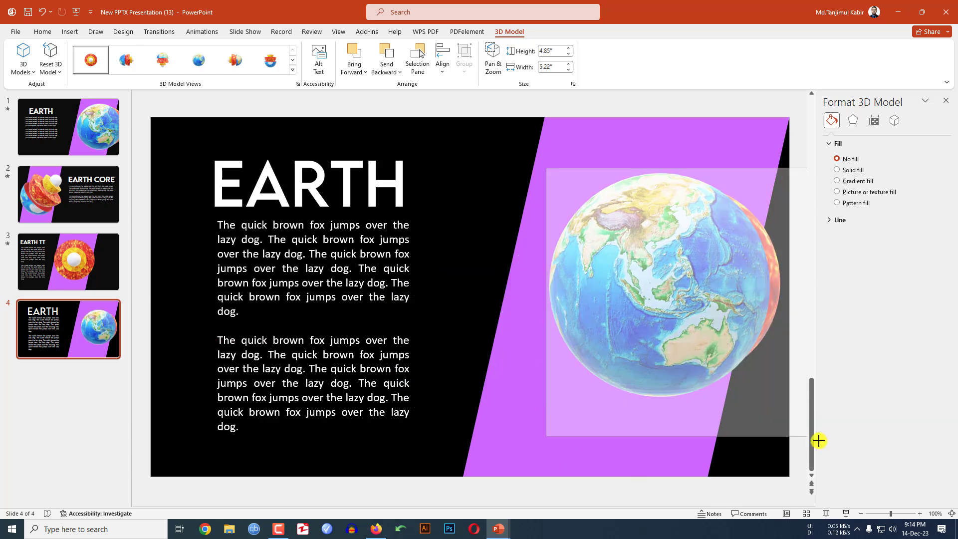
- Duplicate the EARTH slide, move its text block right, and shrink the earth core model
{"action": "right_click", "coordinate": [89, 328]}
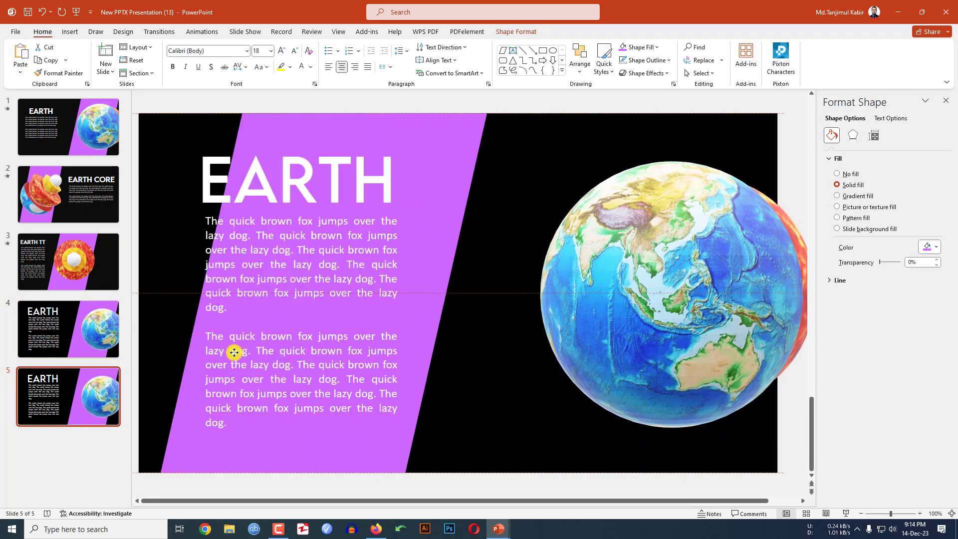
{"action": "left_click", "coordinate": [838, 173]}
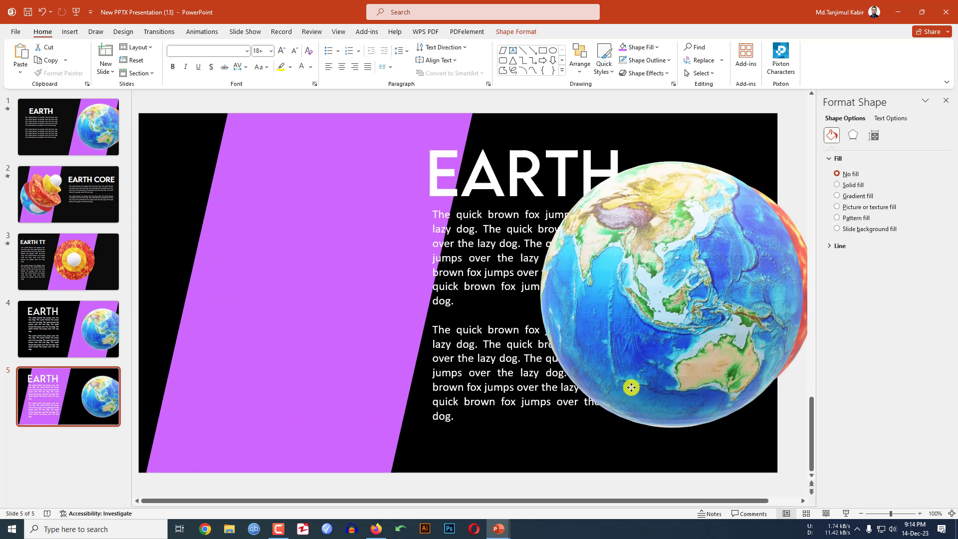
{"action": "left_click_drag", "start_coordinate": [631, 387], "coordinate": [548, 305]}
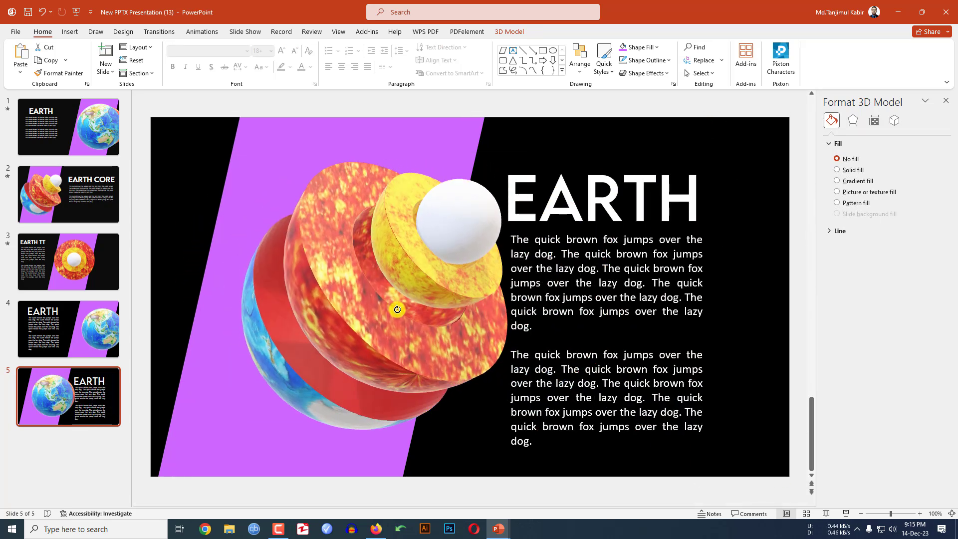
{"action": "left_click_drag", "start_coordinate": [397, 310], "coordinate": [441, 176]}
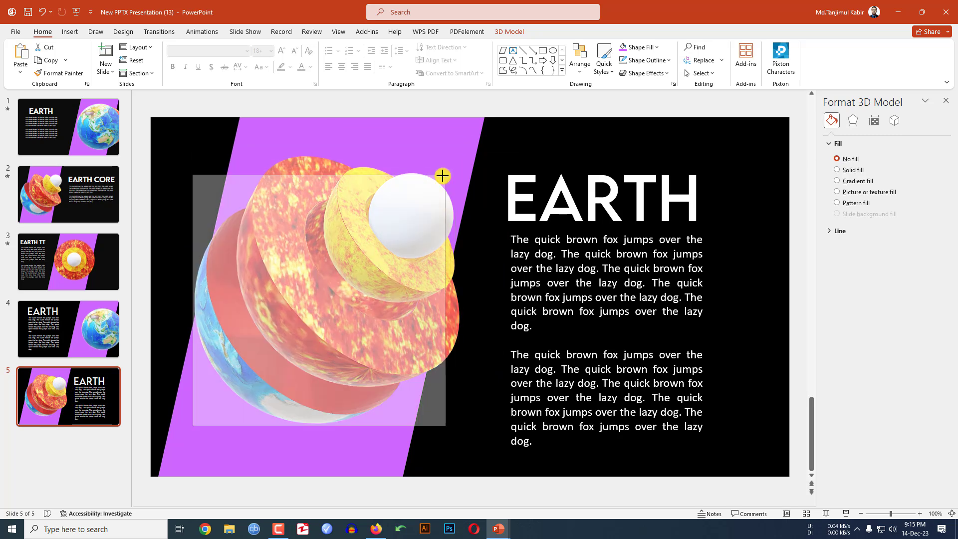
{"action": "left_click", "coordinate": [601, 201]}
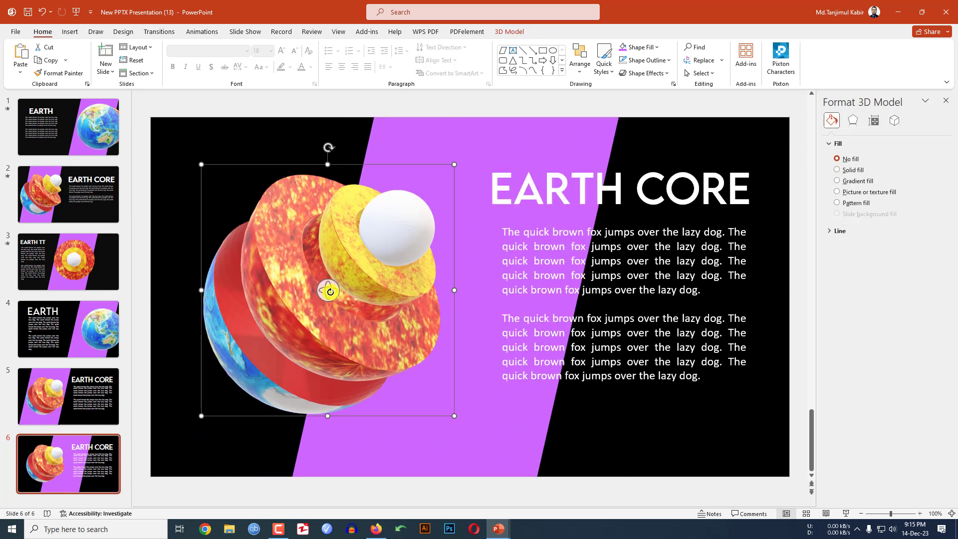
- Rotate the earth core model face-on and reposition it over the band
{"action": "left_click_drag", "start_coordinate": [328, 291], "coordinate": [348, 253]}
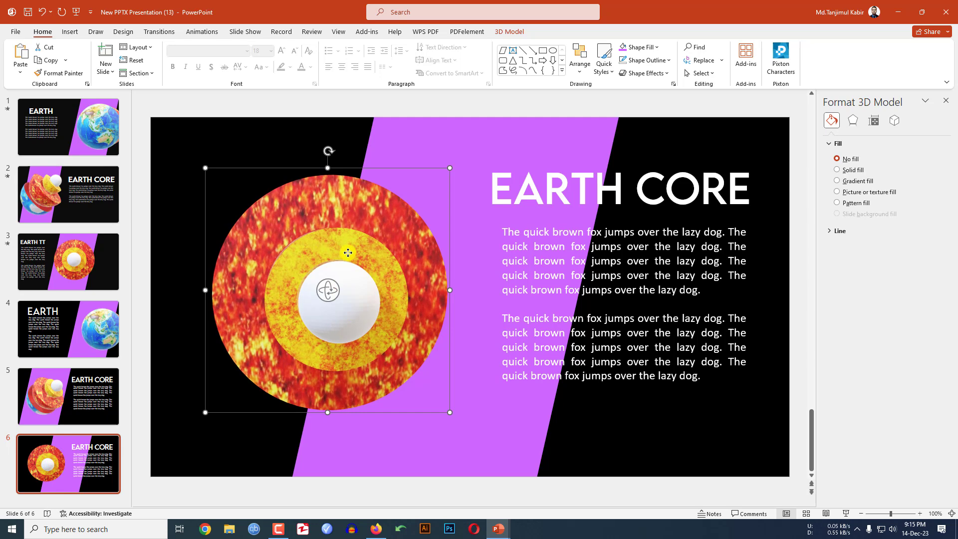
{"action": "left_click_drag", "start_coordinate": [347, 252], "coordinate": [492, 258]}
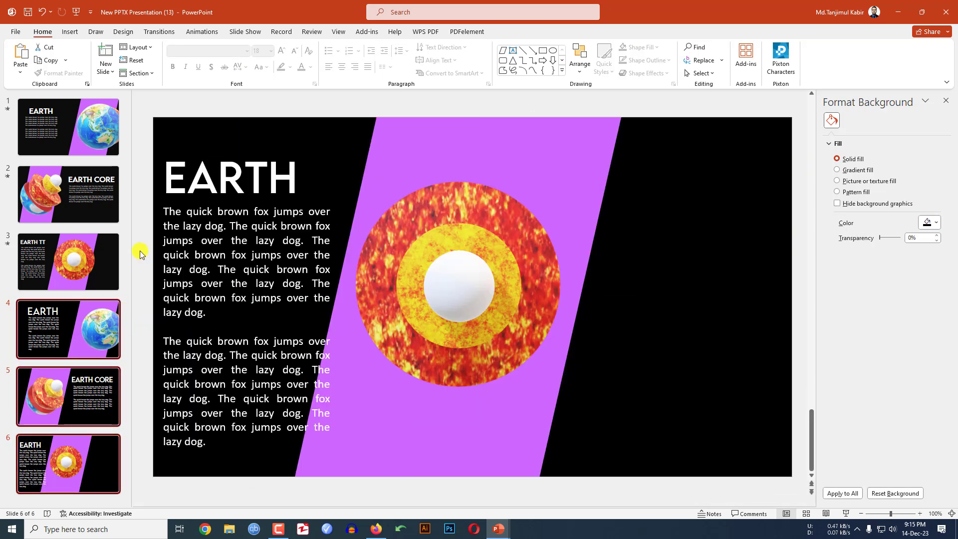
- Apply the Morph transition to slides 4–6, then return to slide 4
{"action": "left_click", "coordinate": [159, 31]}
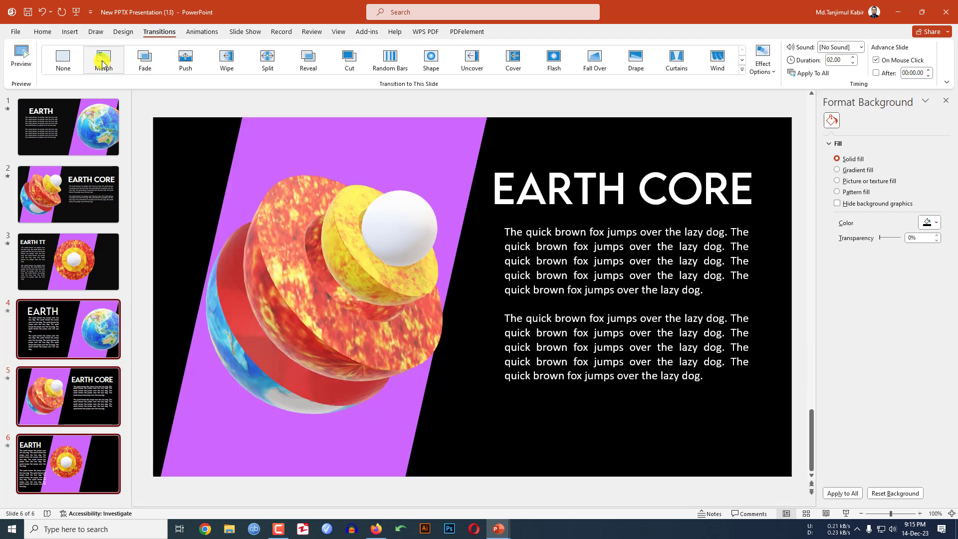
{"action": "left_click", "coordinate": [103, 60]}
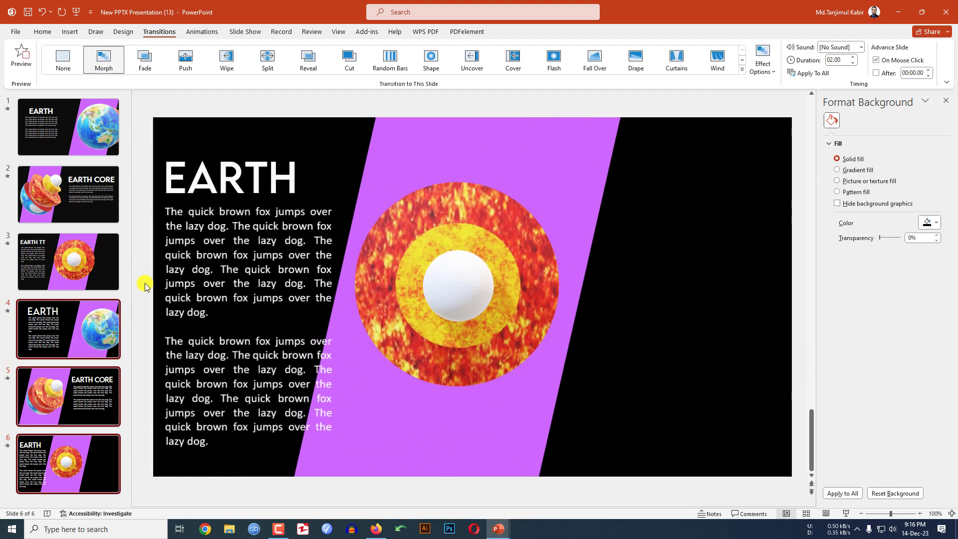
{"action": "left_click", "coordinate": [68, 329]}
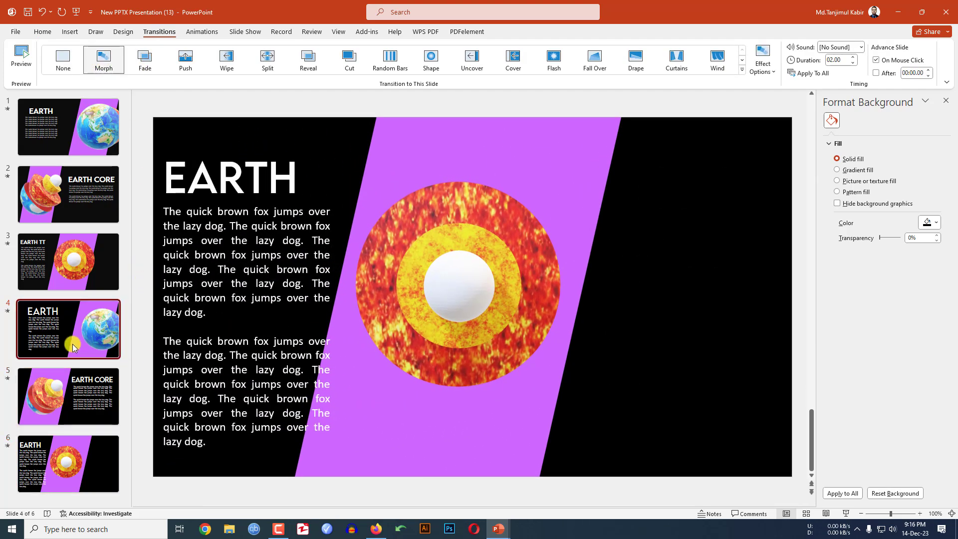